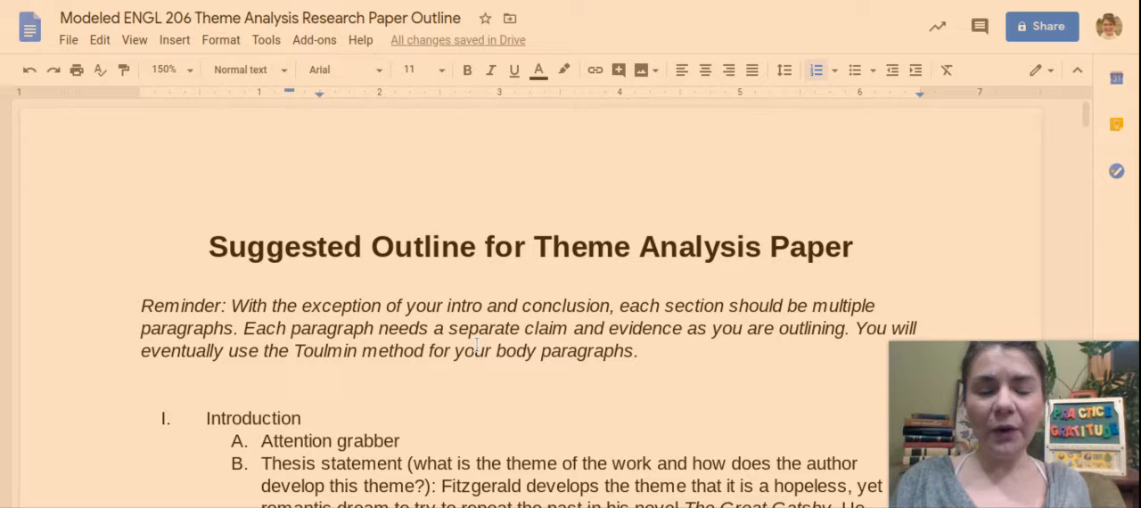
scroll("down", 3)
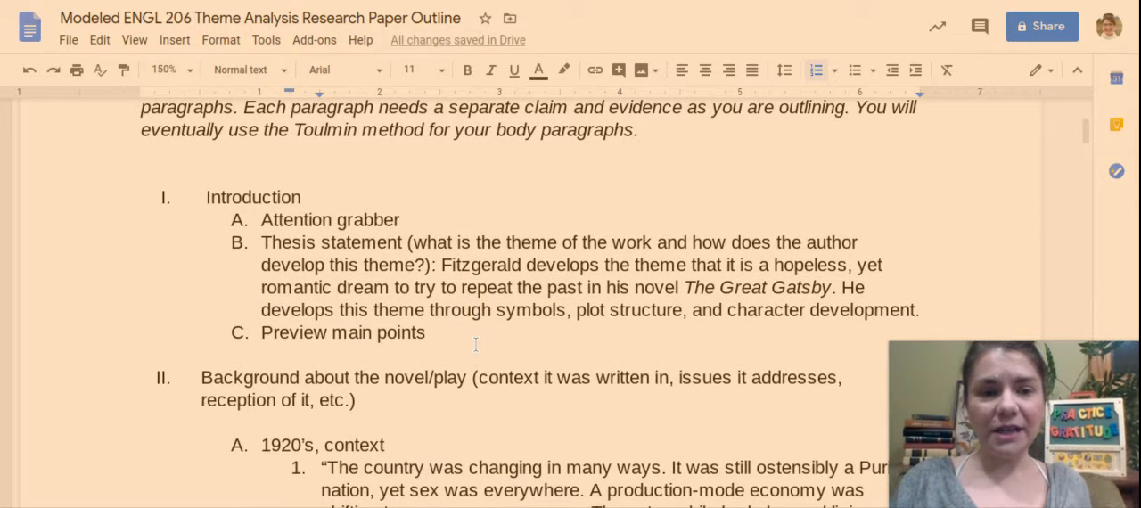
mouse_move(475, 350)
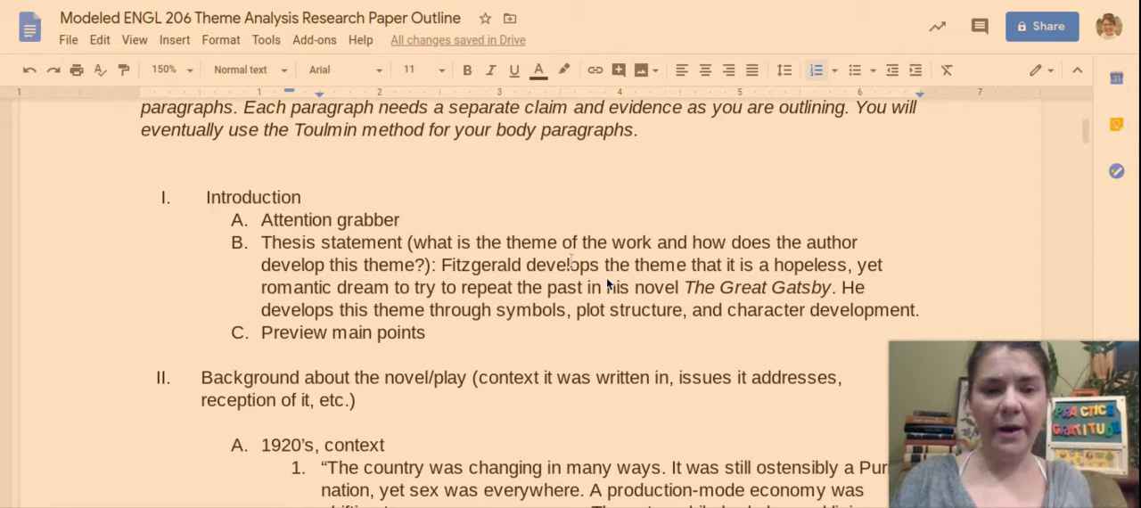
scroll("down", 3)
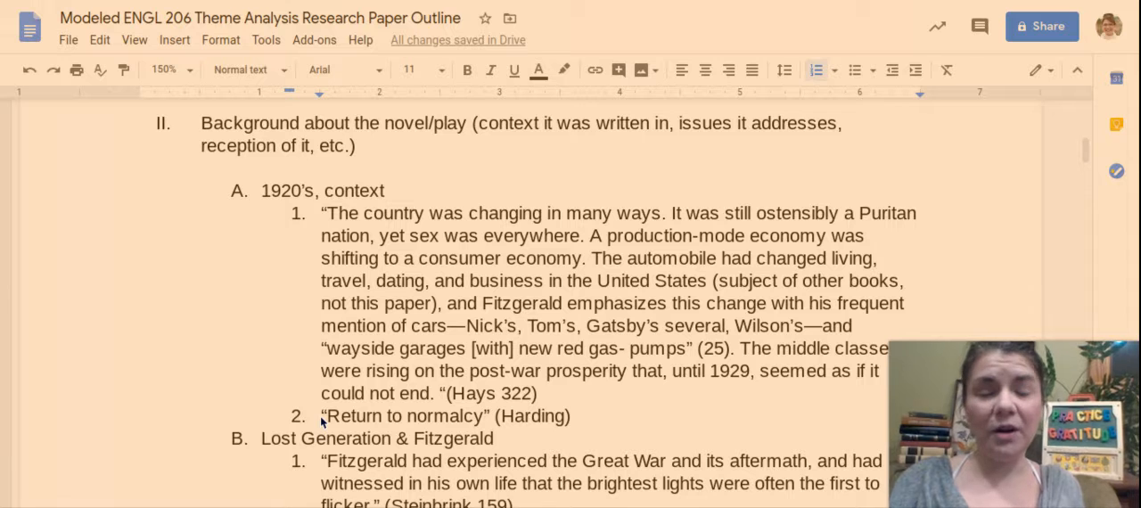
mouse_move(560, 372)
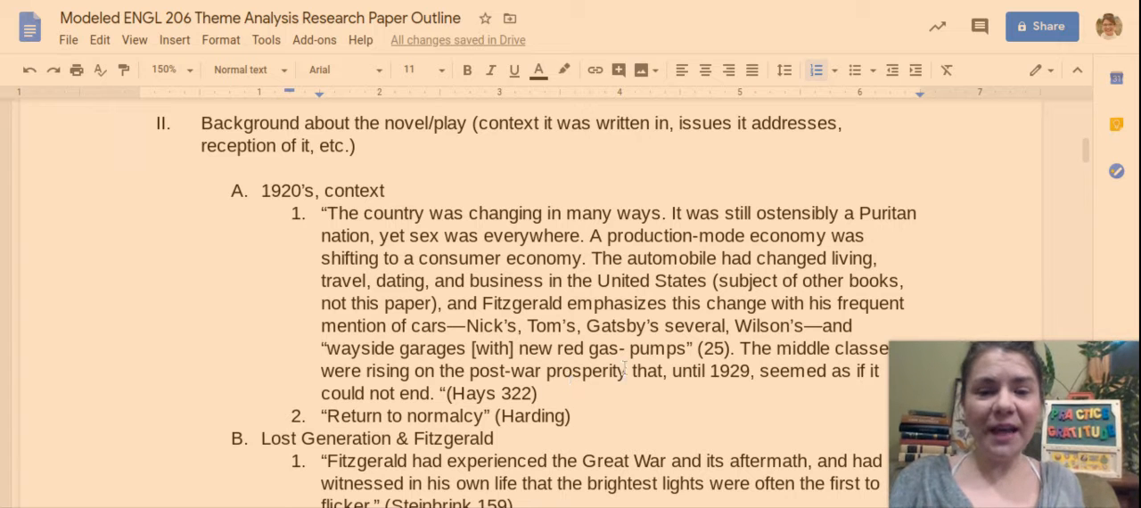
scroll("down", 3)
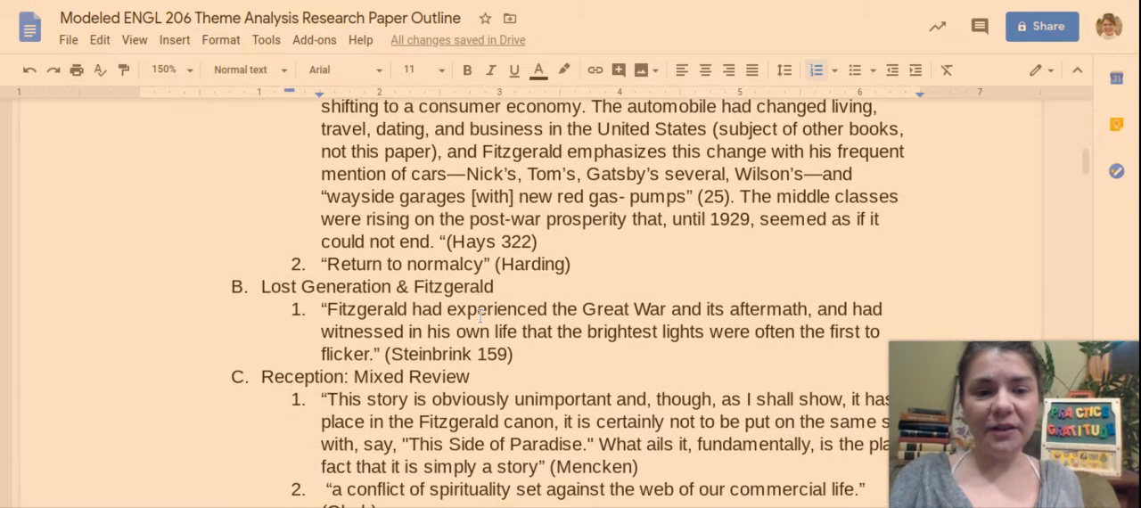
scroll("down", 3)
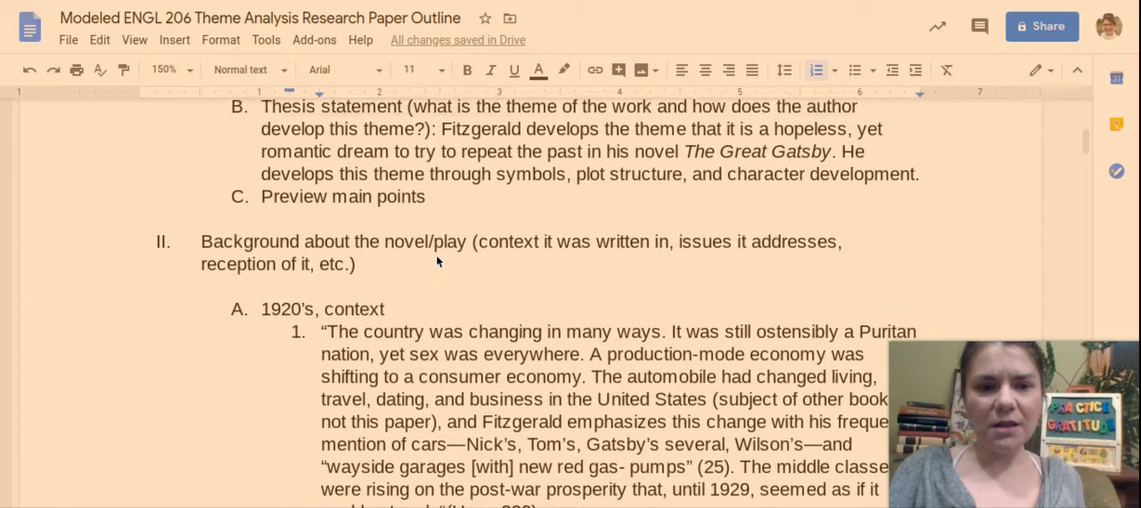
scroll("down", 3)
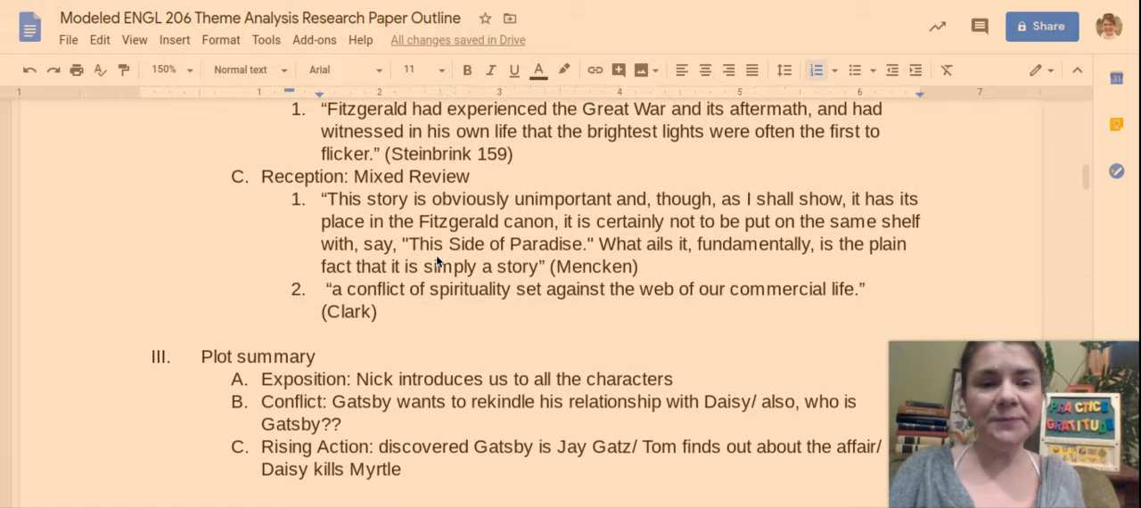
scroll("down", 3)
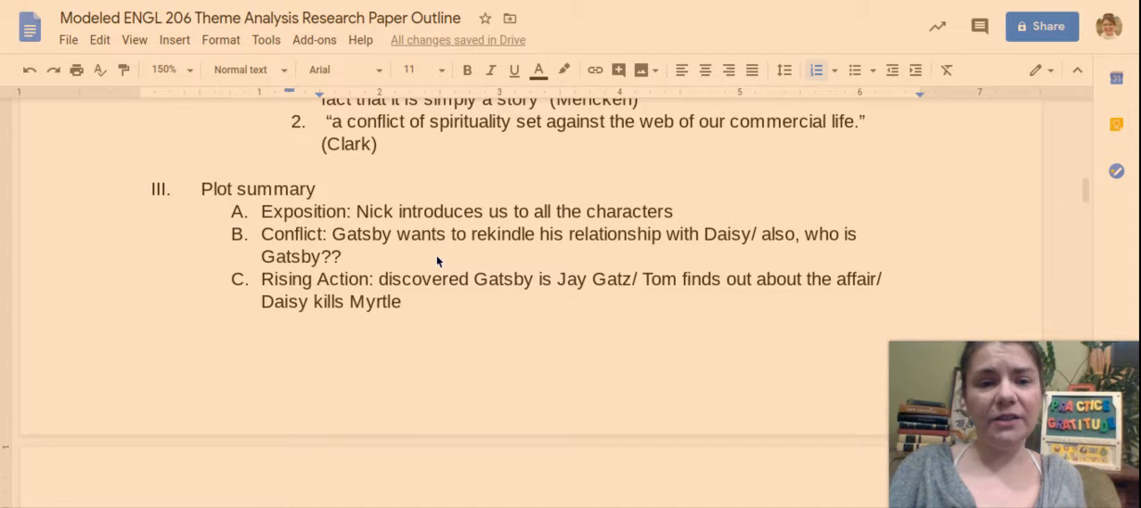
scroll("down", 3)
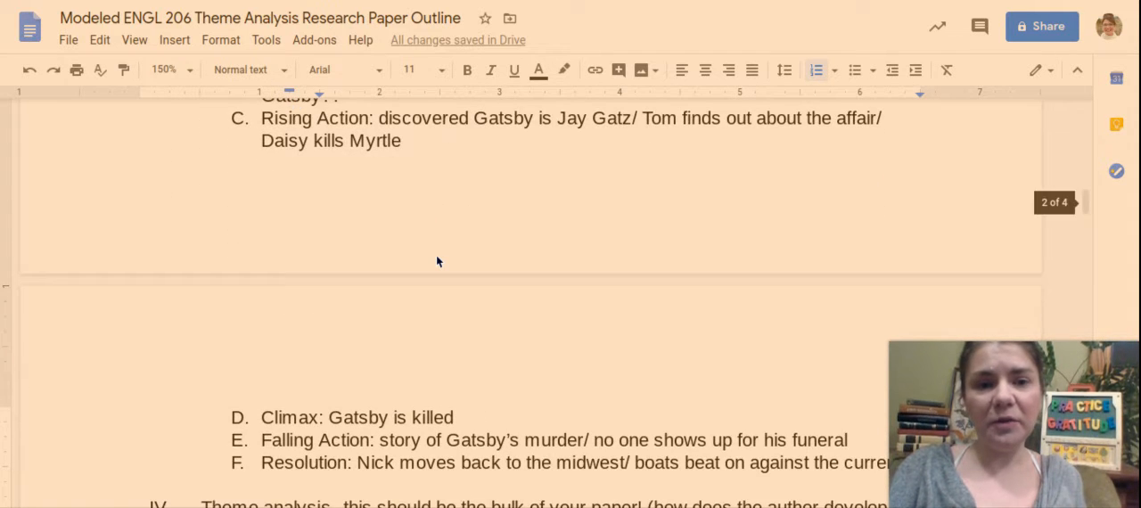
scroll("down", 3)
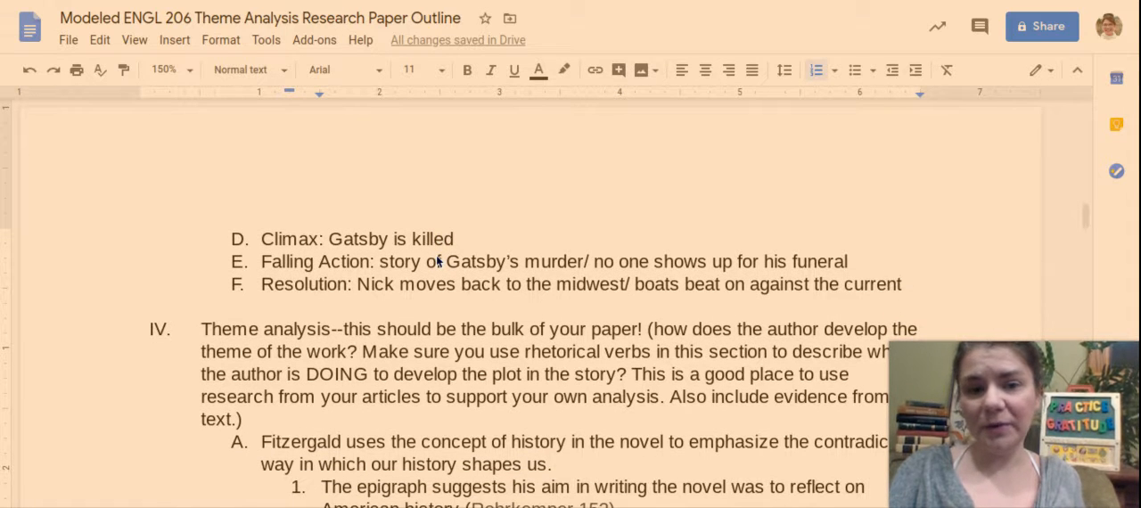
scroll("down", 3)
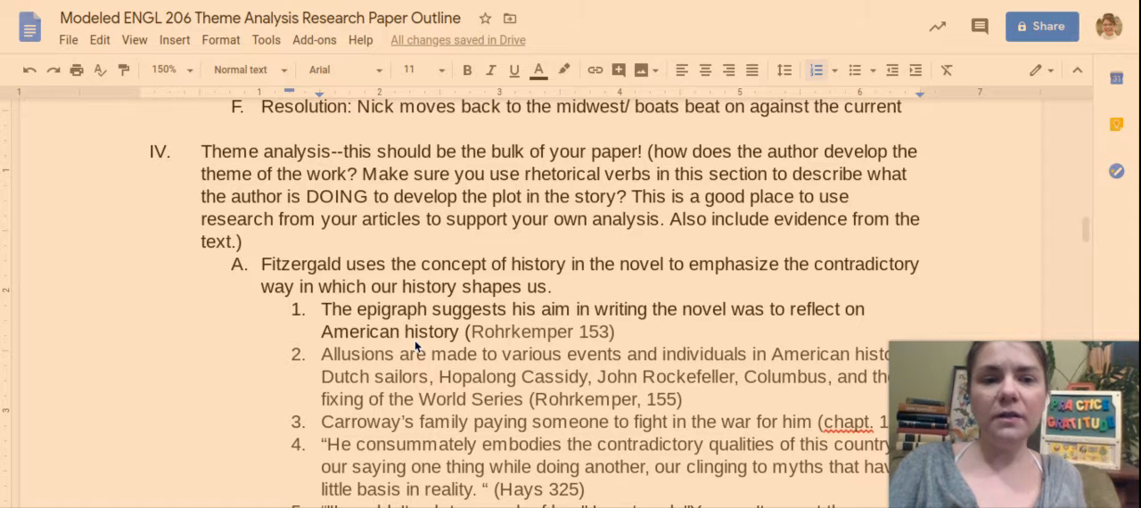
scroll("down", 3)
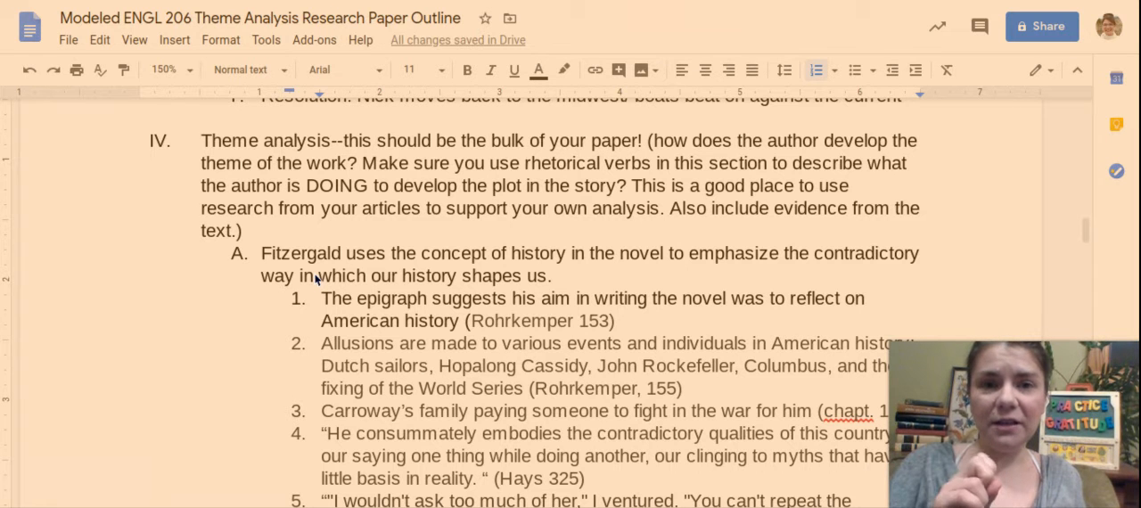
scroll("down", 3)
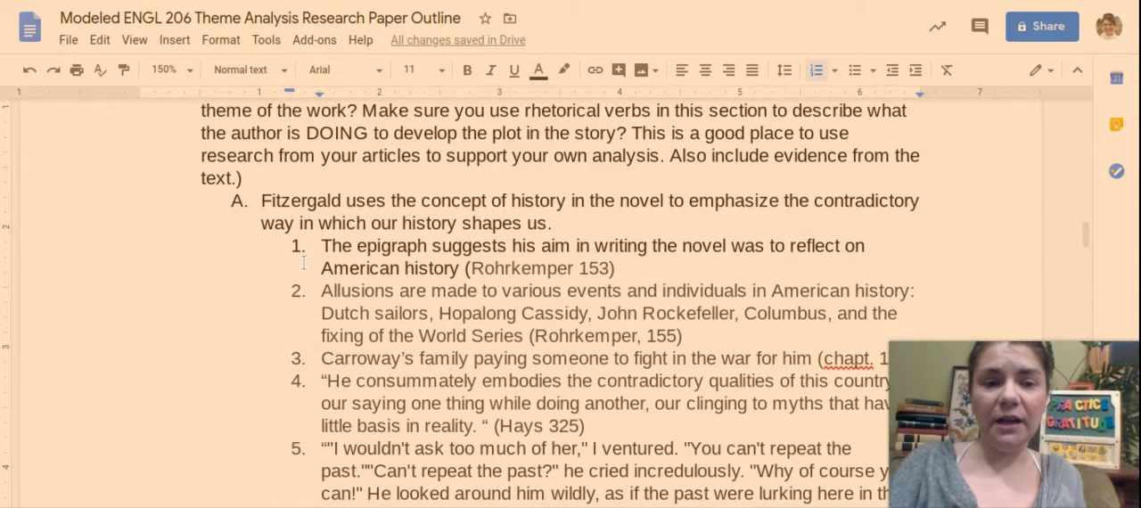
scroll("down", 3)
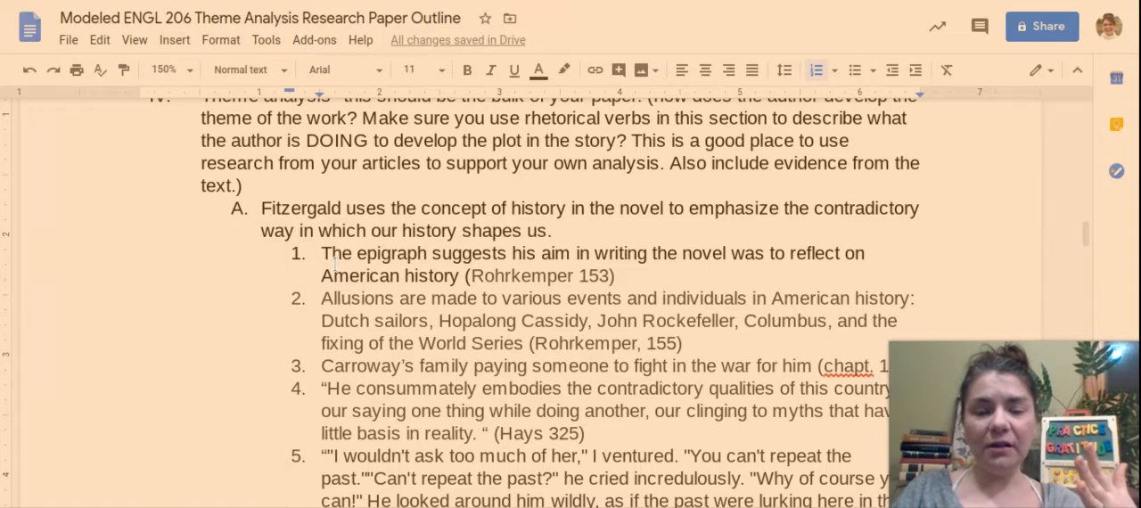
scroll("down", 3)
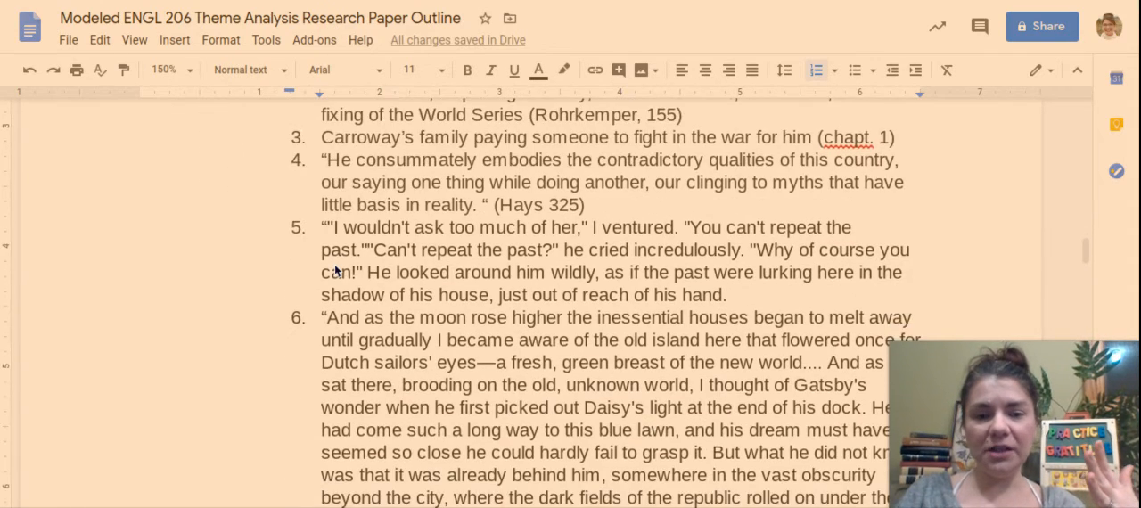
scroll("down", 3)
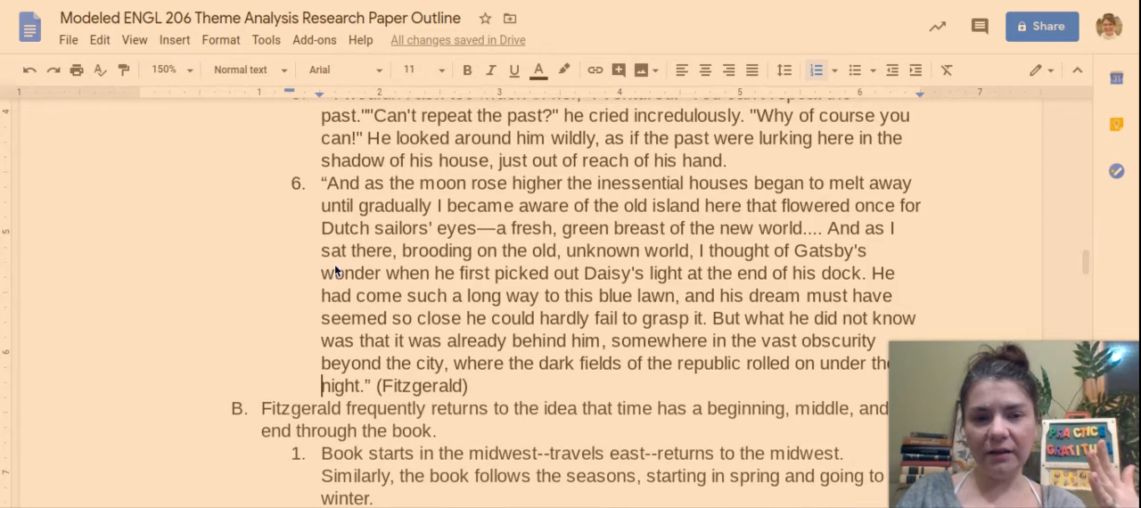
scroll("up", 3)
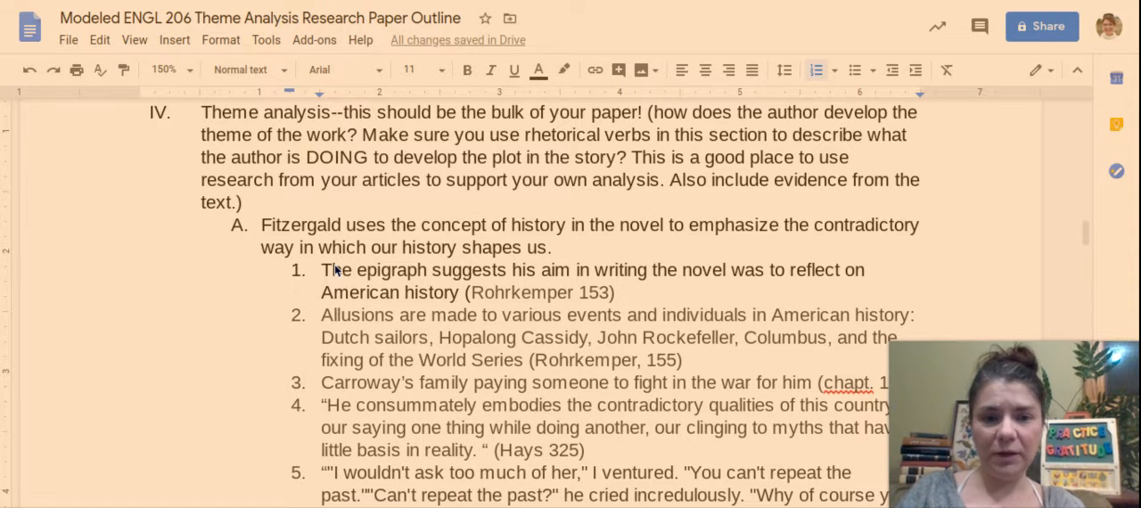
scroll("down", 3)
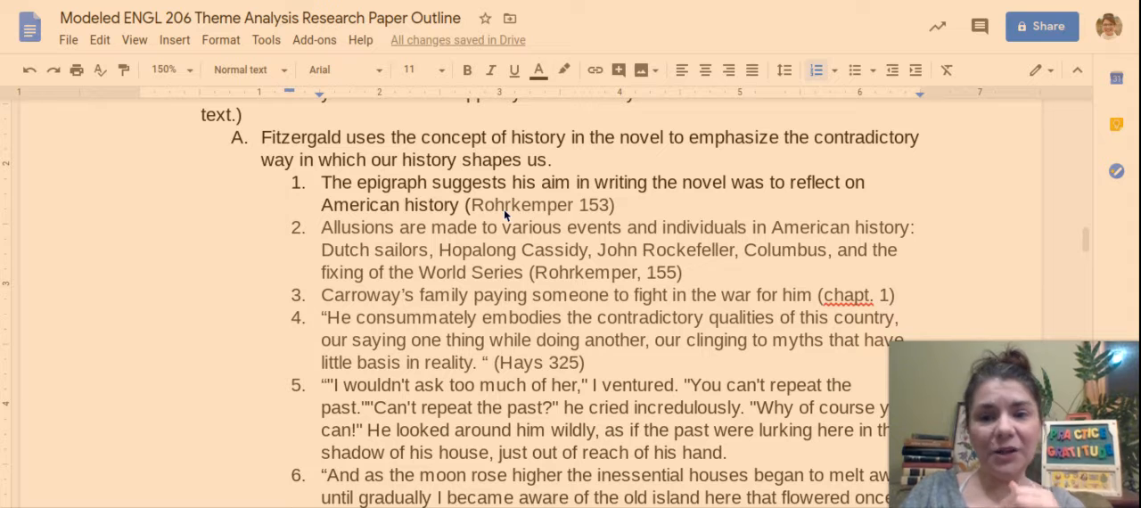
mouse_move(1100, 262)
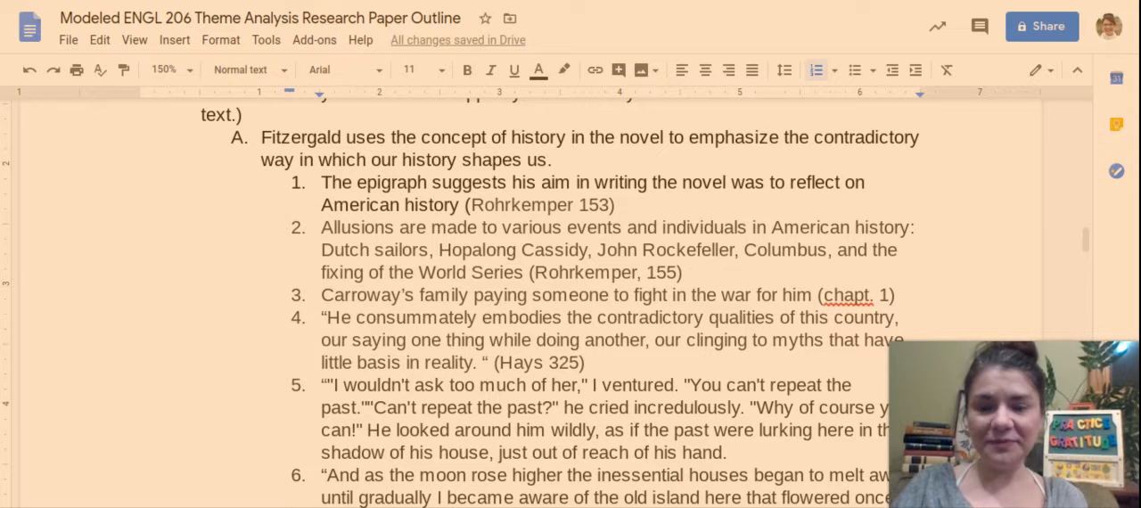
scroll("down", 3)
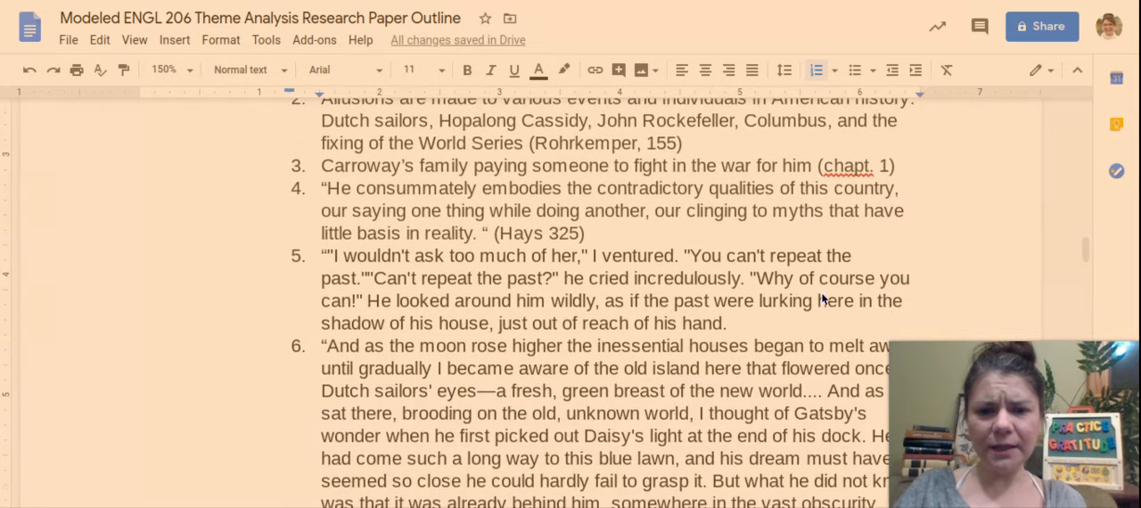
scroll("down", 3)
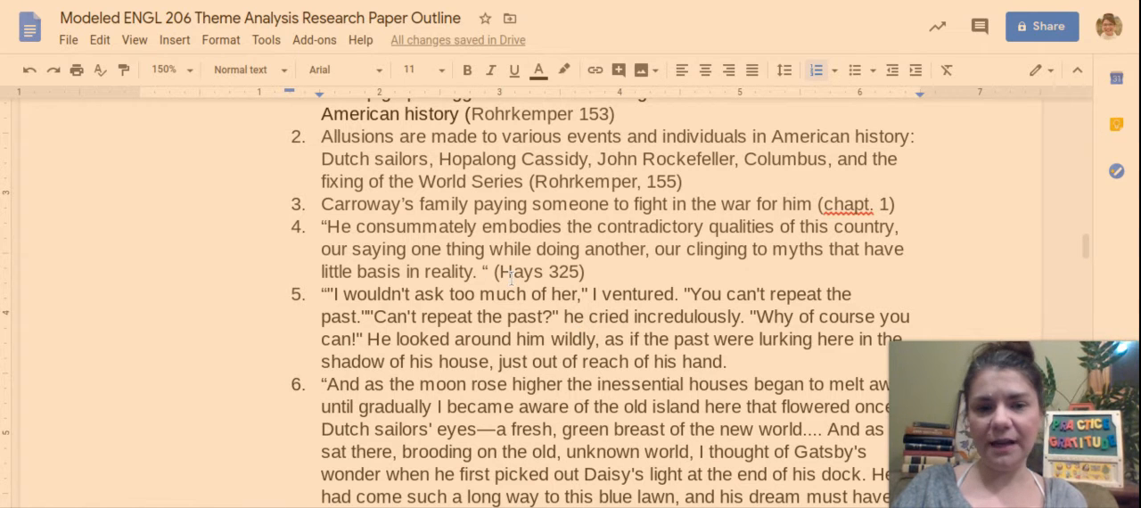
scroll("down", 3)
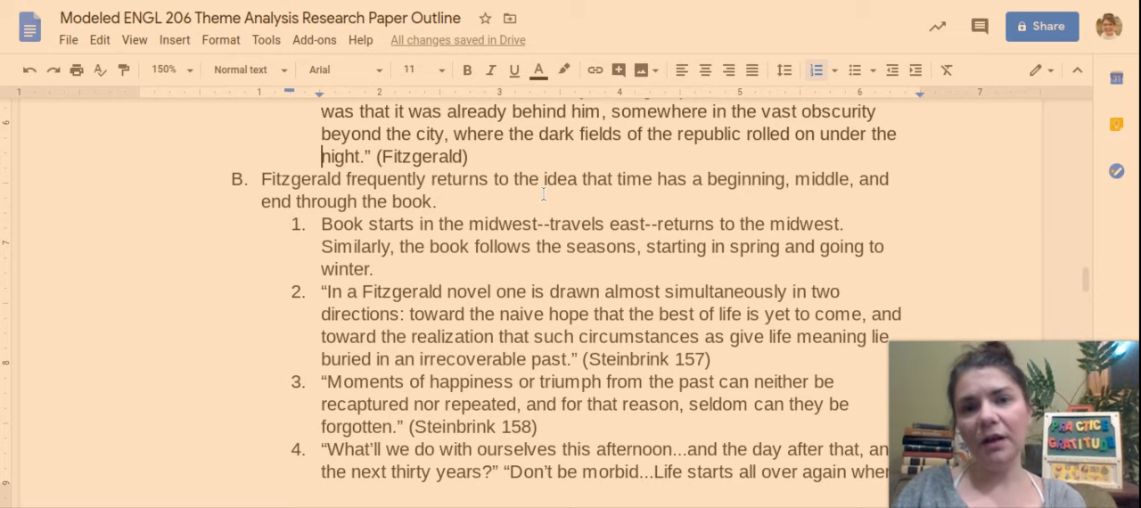
mouse_move(543, 200)
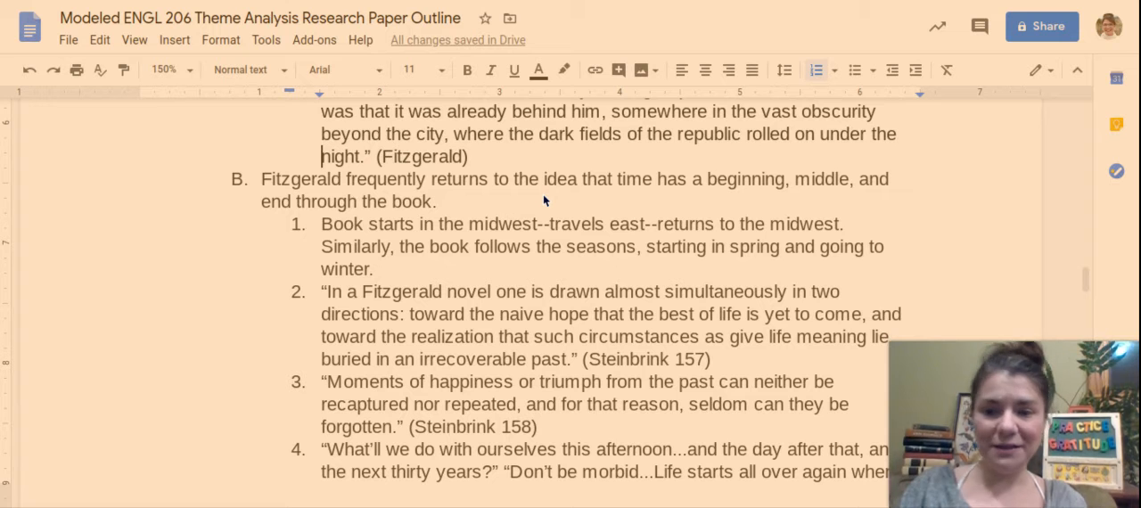
scroll("down", 3)
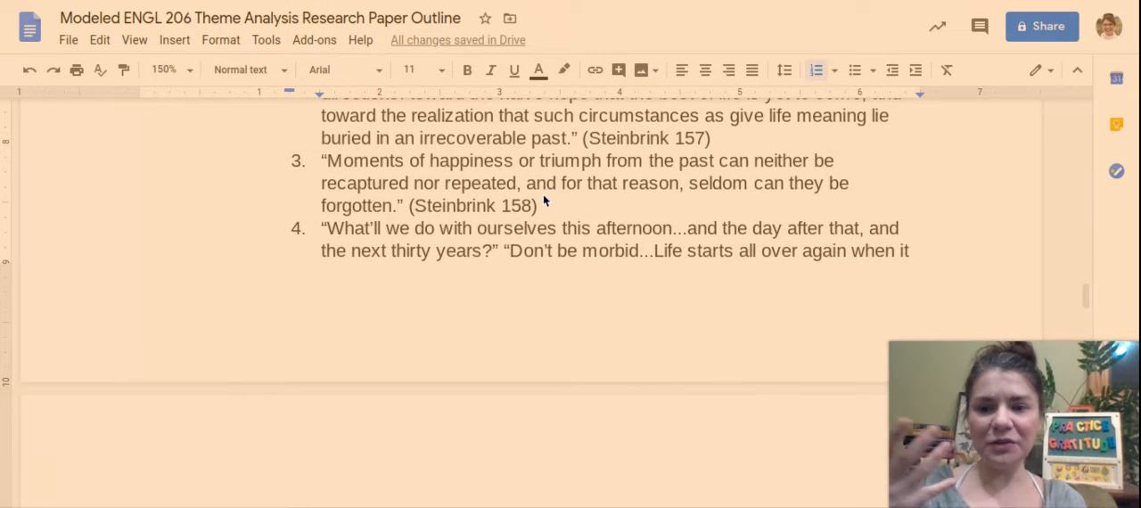
scroll("down", 3)
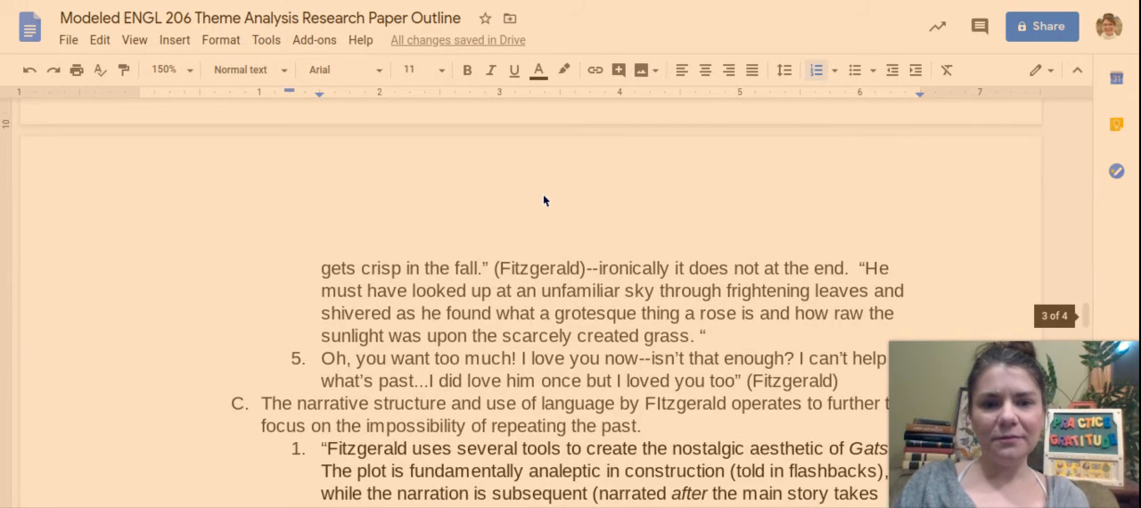
scroll("down", 3)
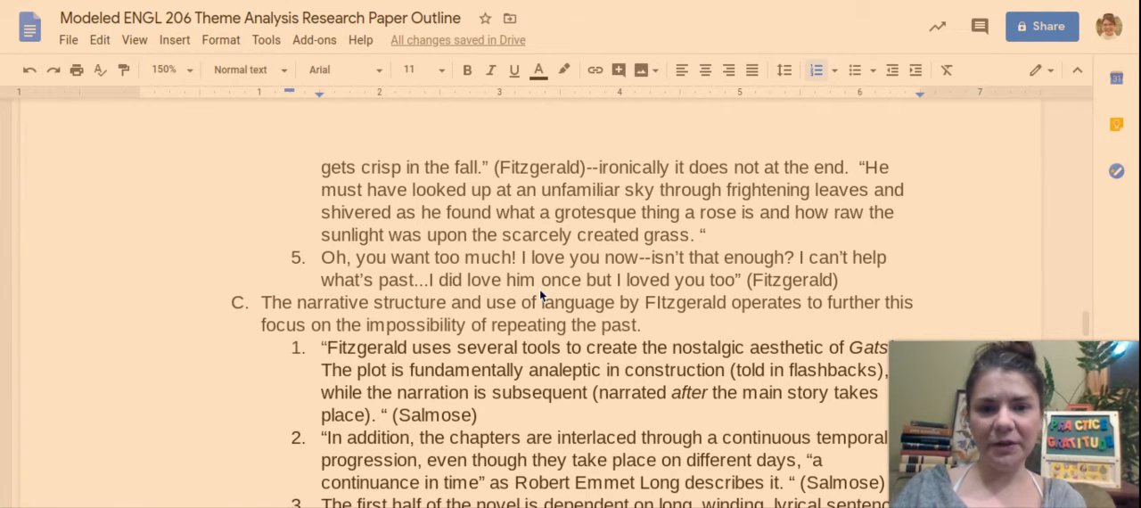
scroll("down", 3)
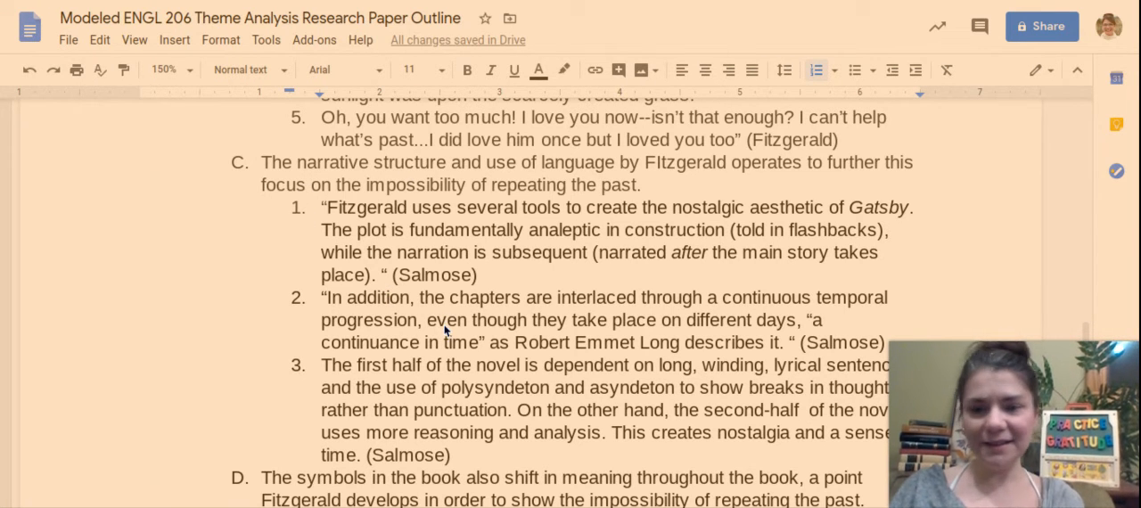
mouse_move(370, 208)
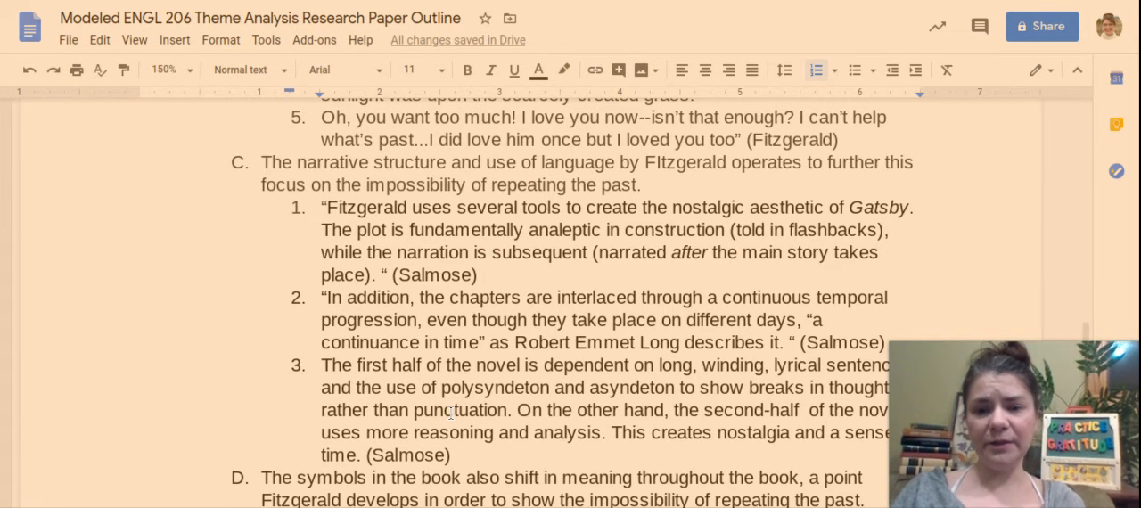
scroll("down", 3)
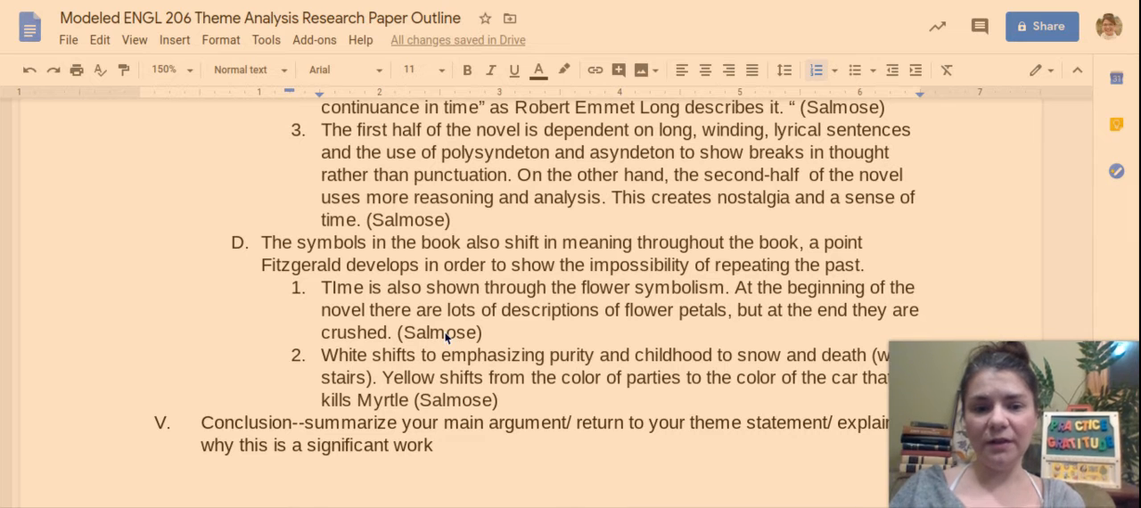
scroll("down", 3)
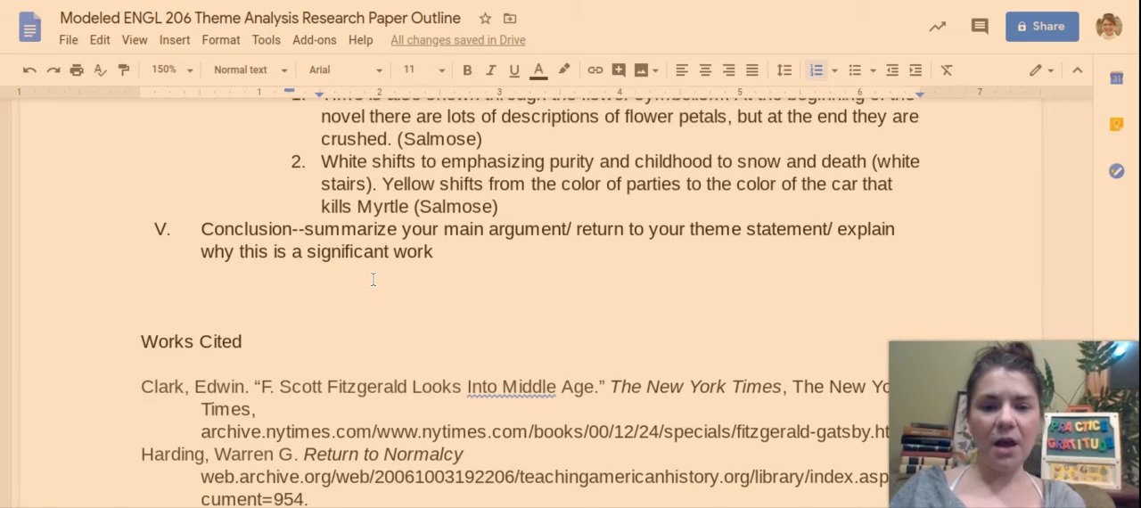
scroll("down", 3)
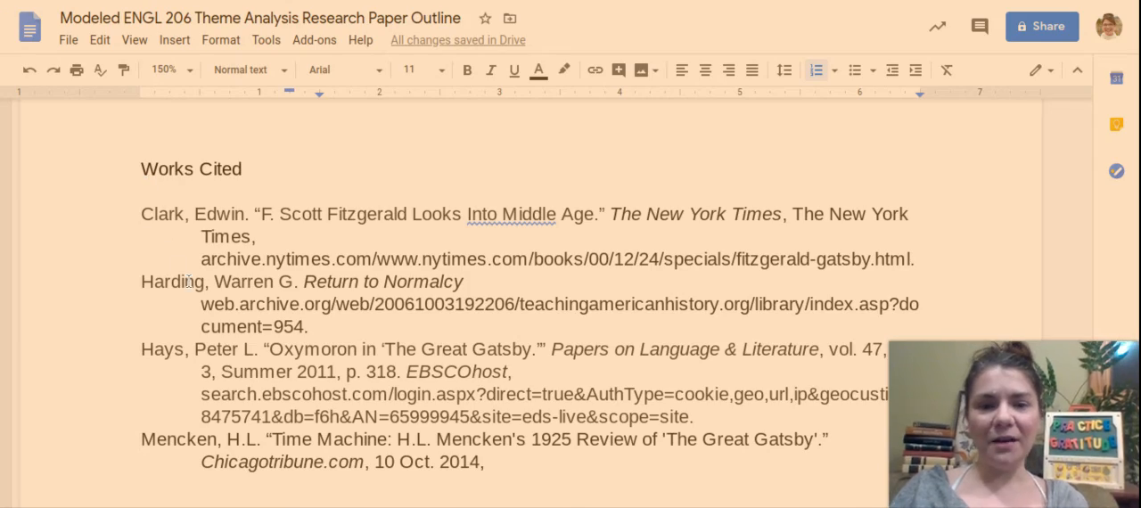
scroll("up", 3)
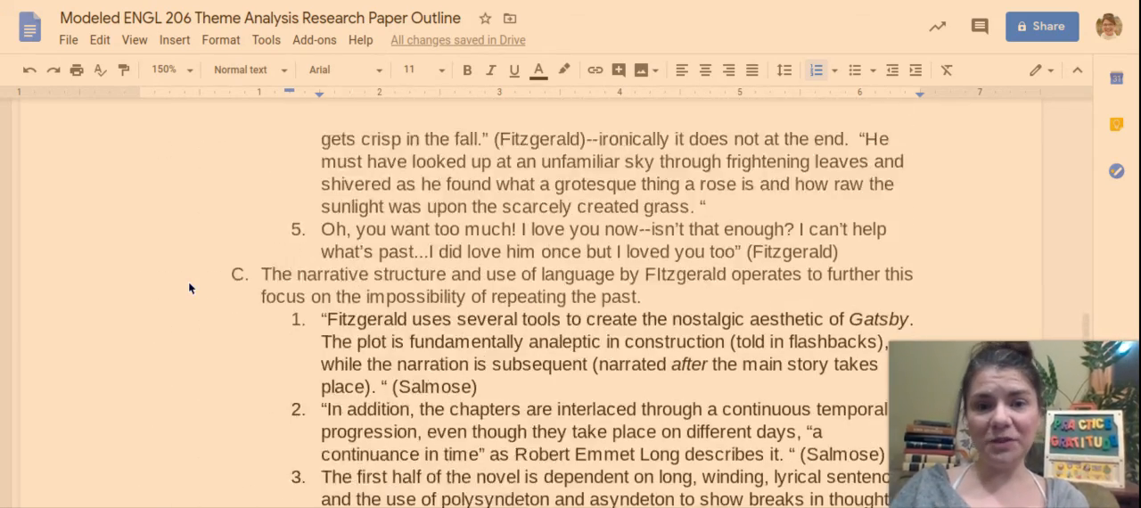
scroll("down", 3)
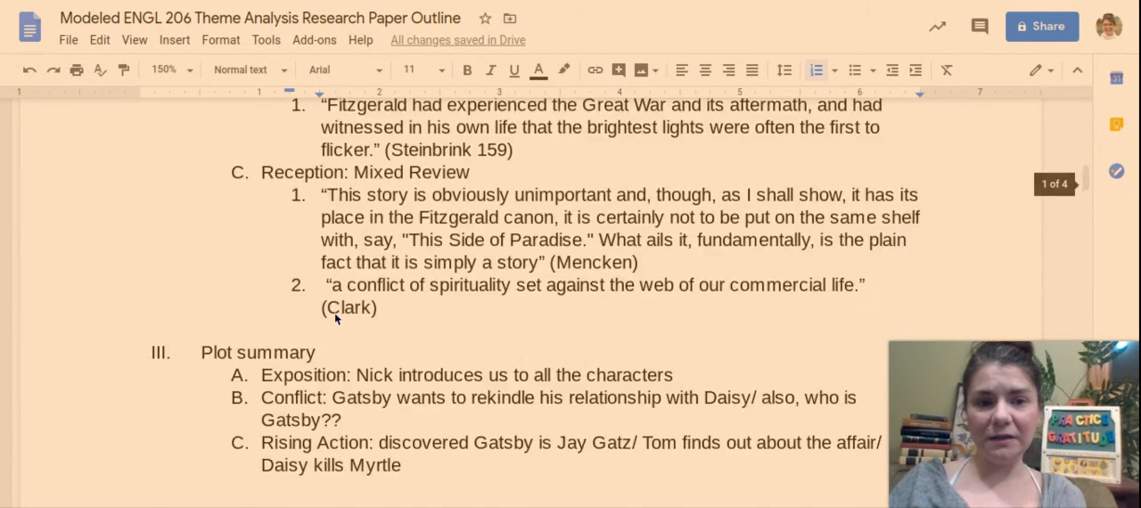
scroll("down", 3)
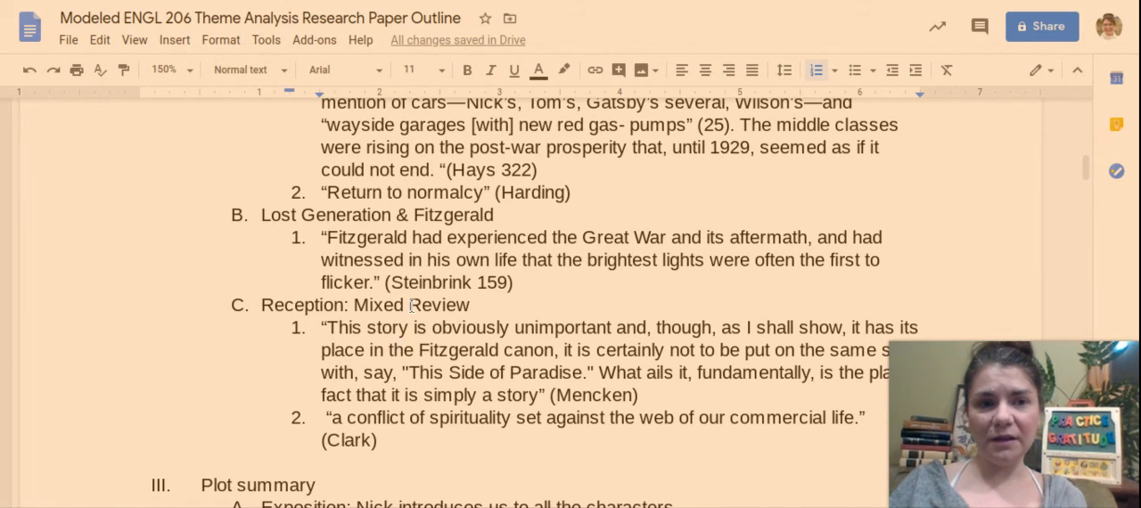
scroll("up", 3)
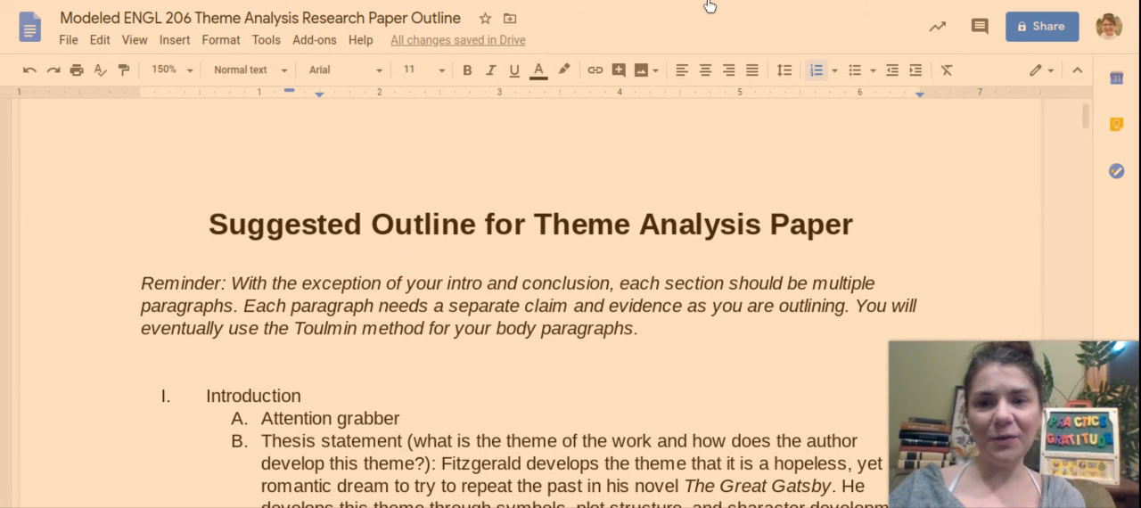
mouse_move(699, 19)
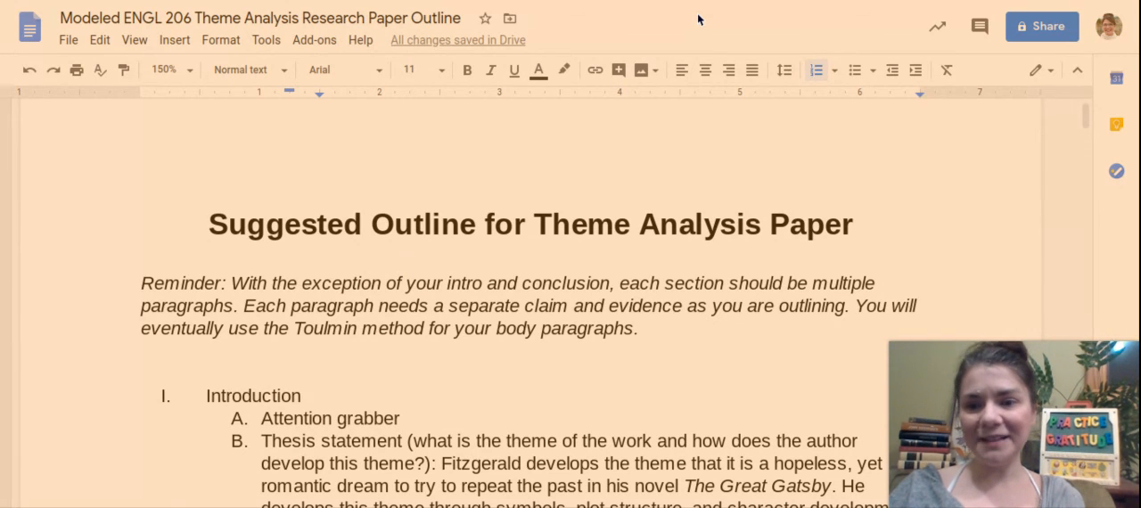